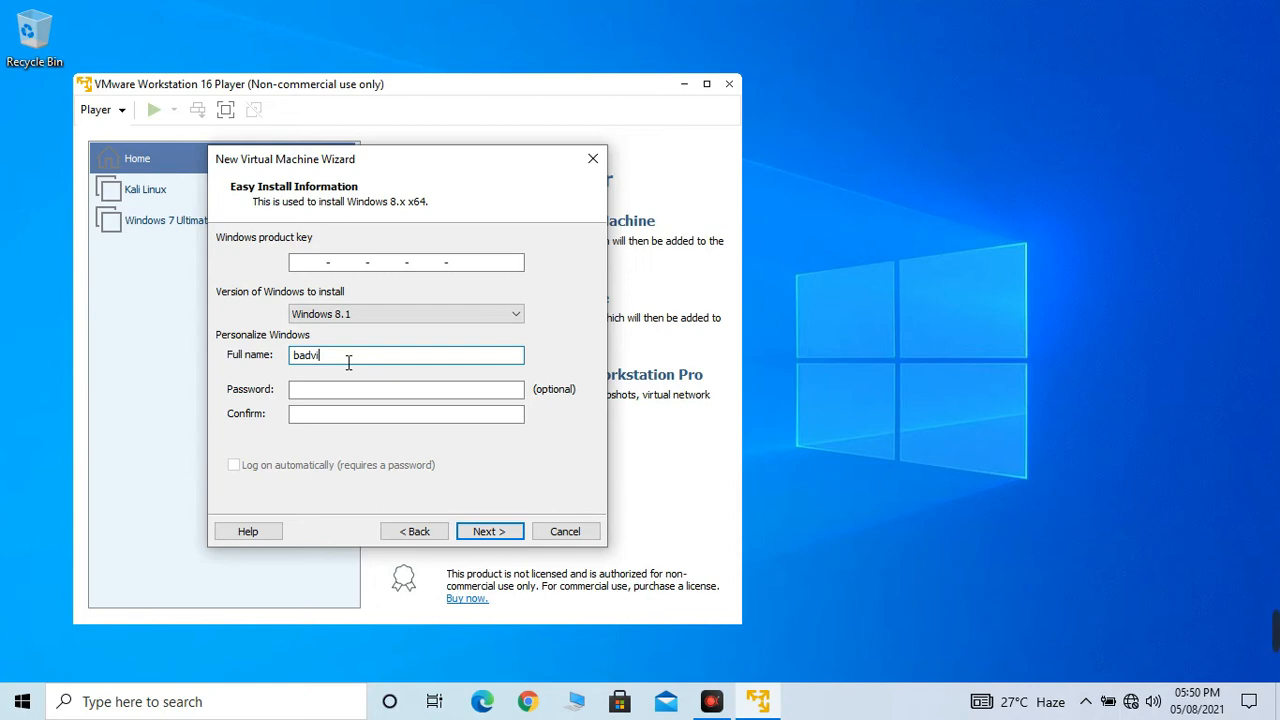
Choose the Windows 8.1 Pro edition with a full name and continue without a product key.
click(404, 312)
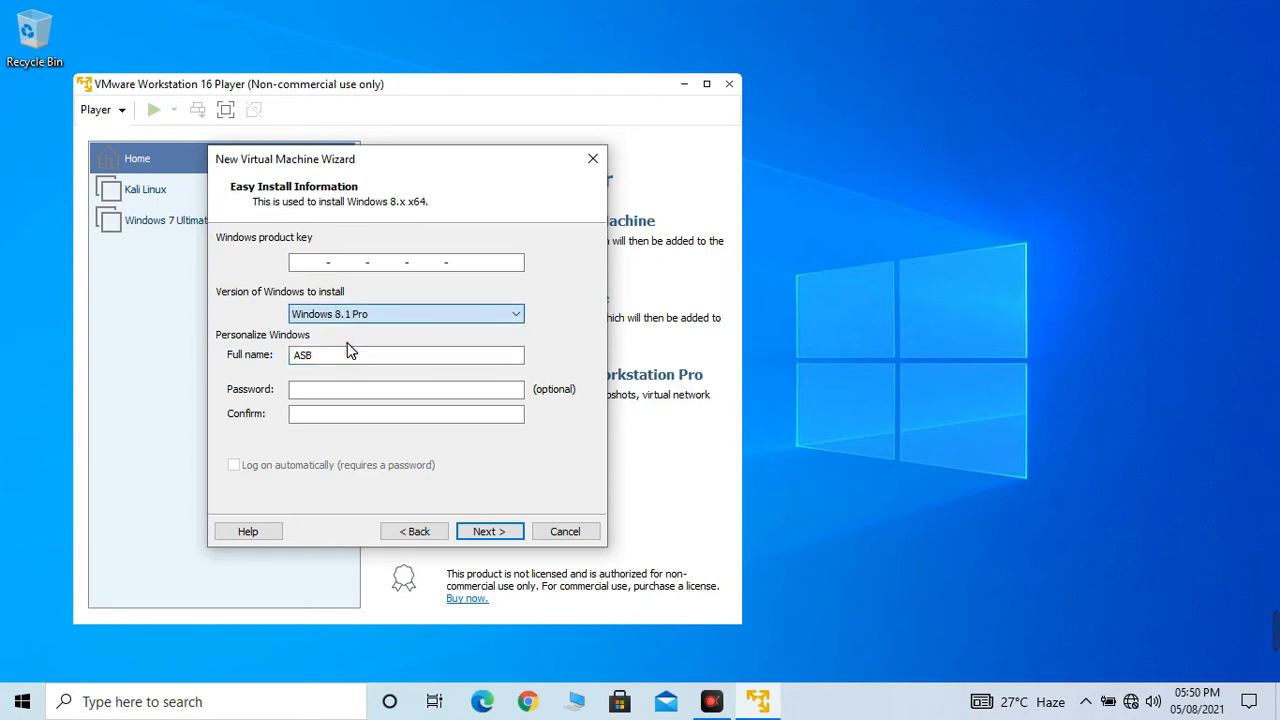
click(488, 532)
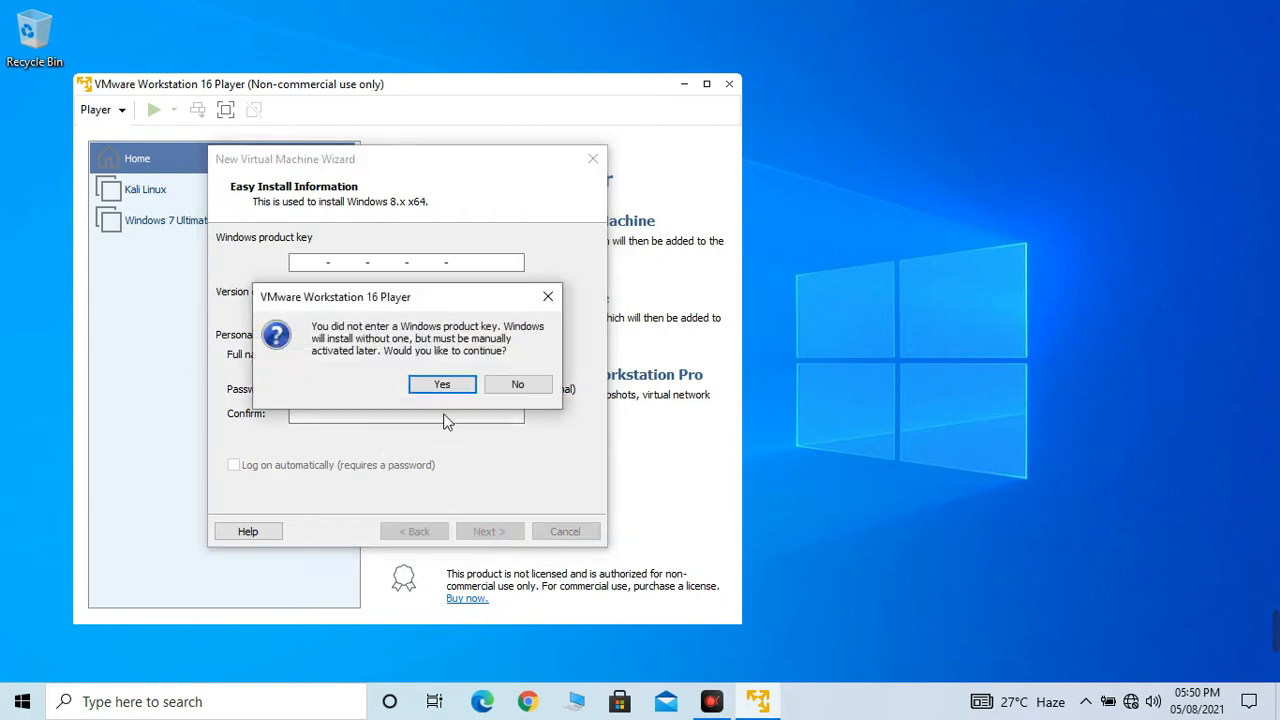
click(440, 384)
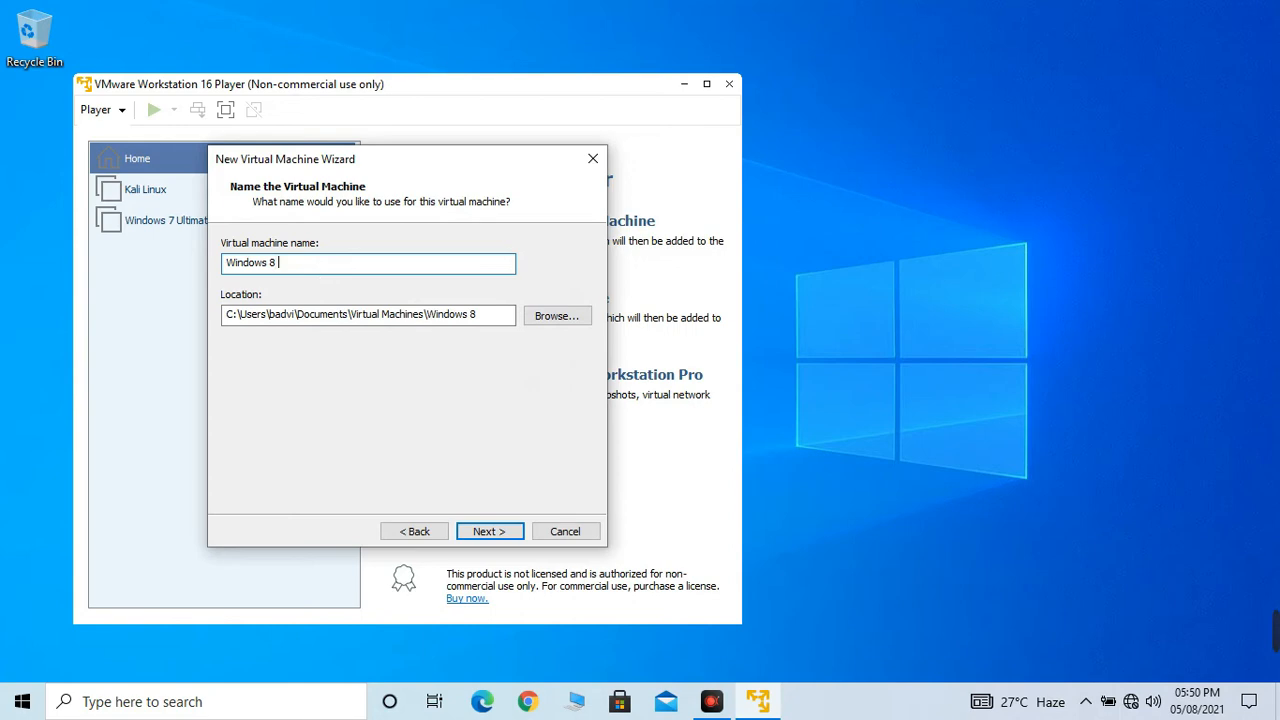
click(488, 532)
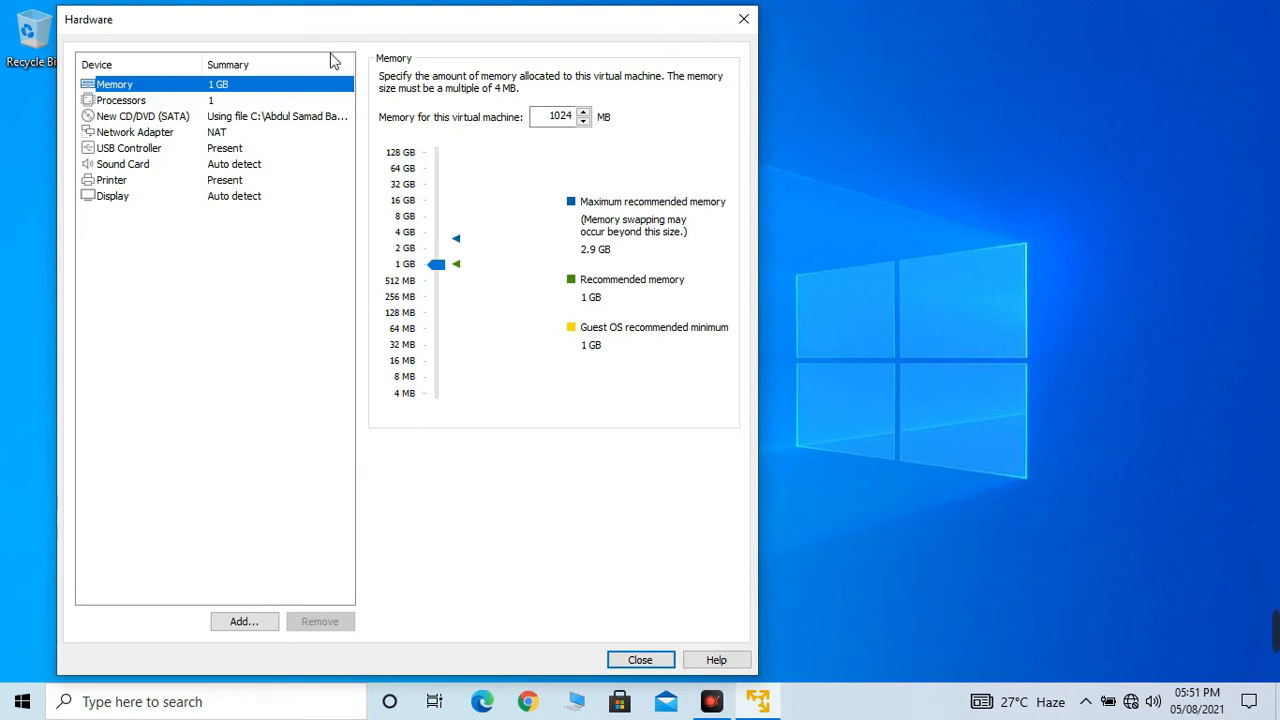
Customize the hardware to 1400 MB memory and a host-only network adapter.
click(640, 660)
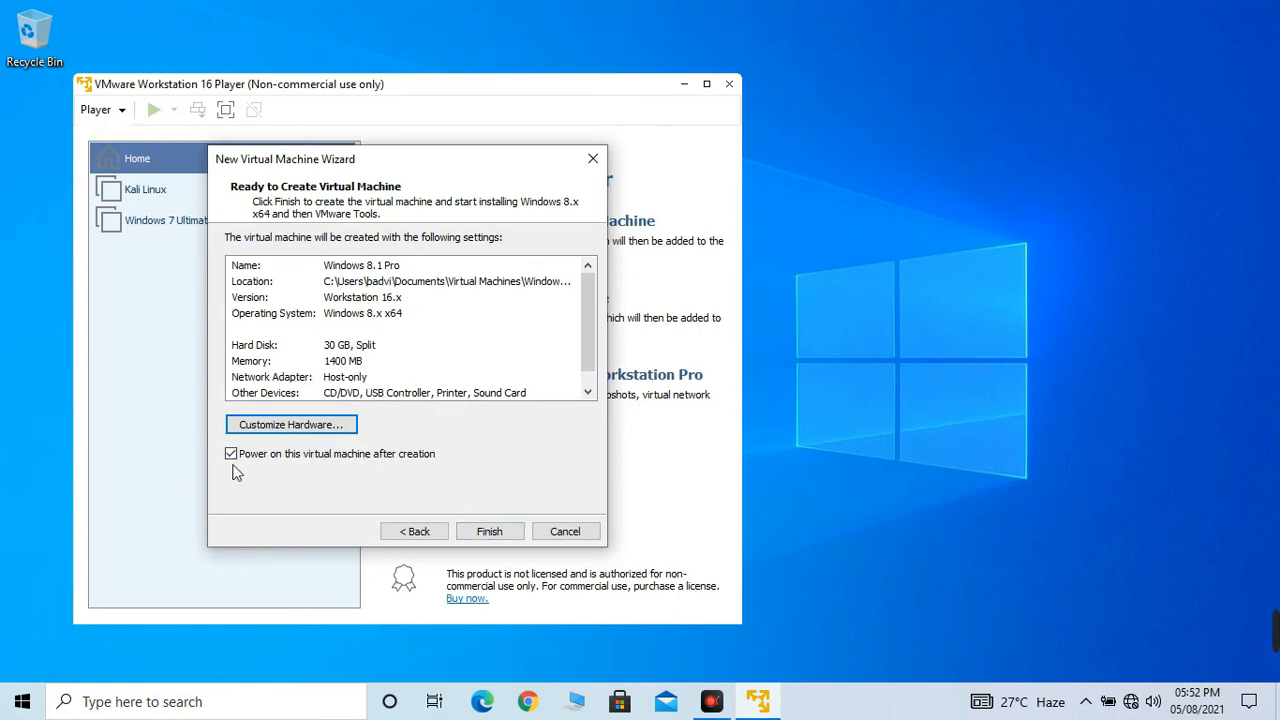
Finish the wizard so the 30 GB, 1400 MB Windows 8.1 Pro machine is created and powers on.
click(488, 532)
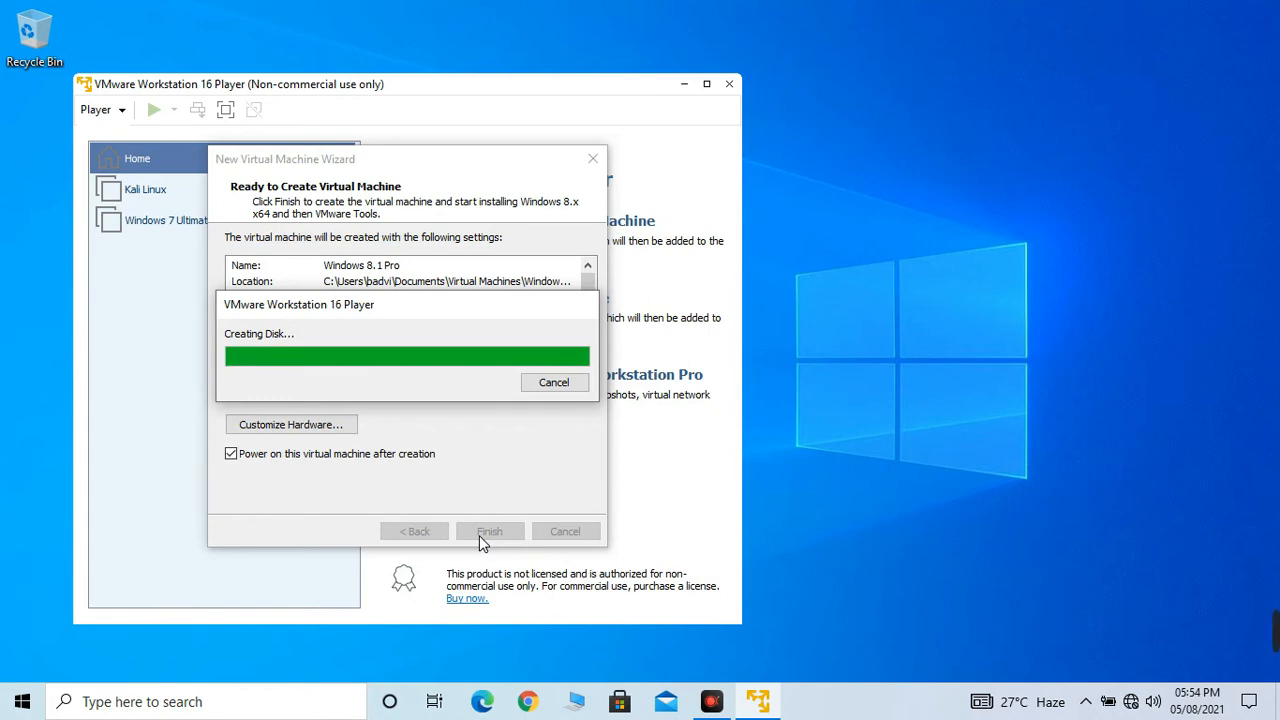
click(488, 532)
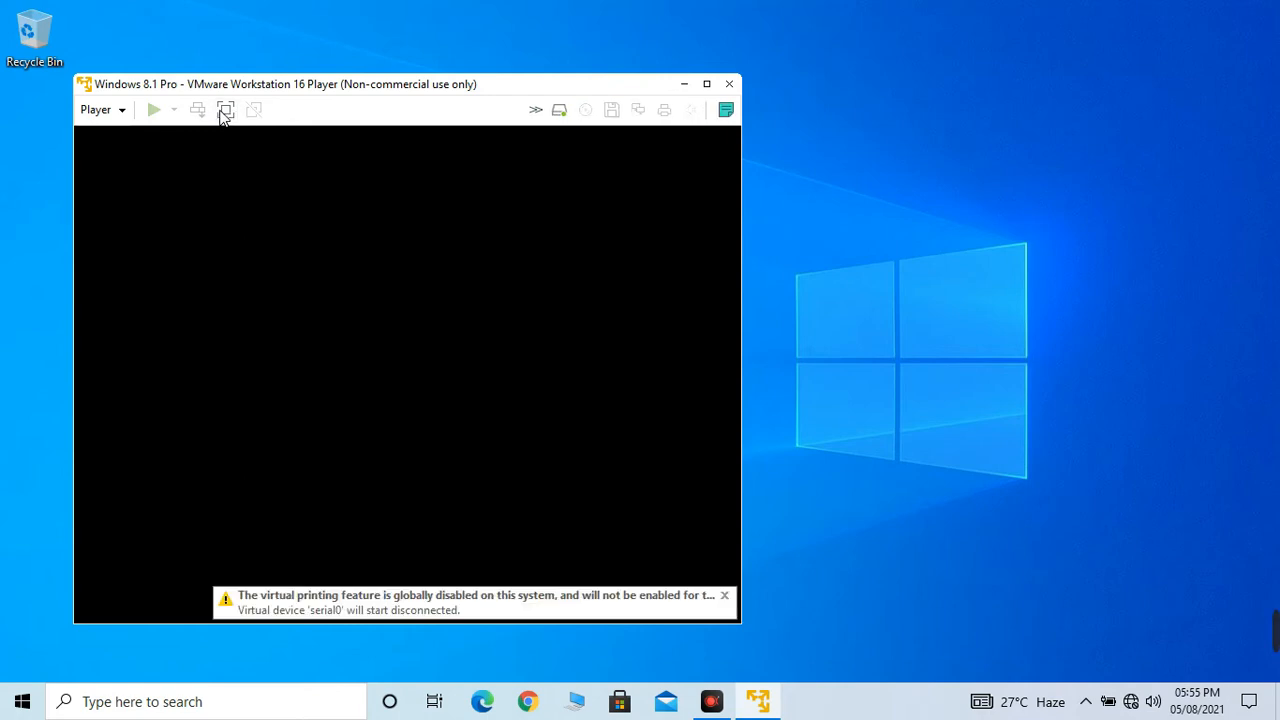
Dismiss the device warning and let the unattended Windows 8.1 install run to the desktop.
click(226, 108)
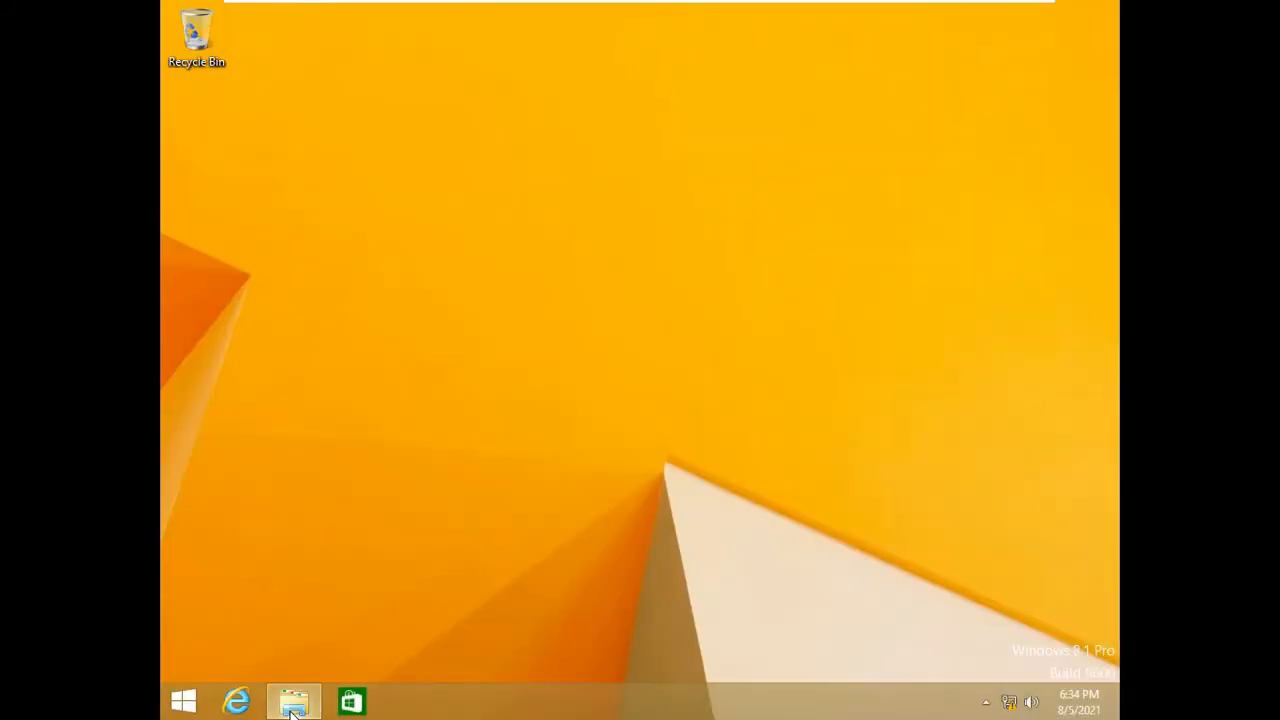
Browse This PC in File Explorer and check the Local Disk (C:) free space.
click(292, 700)
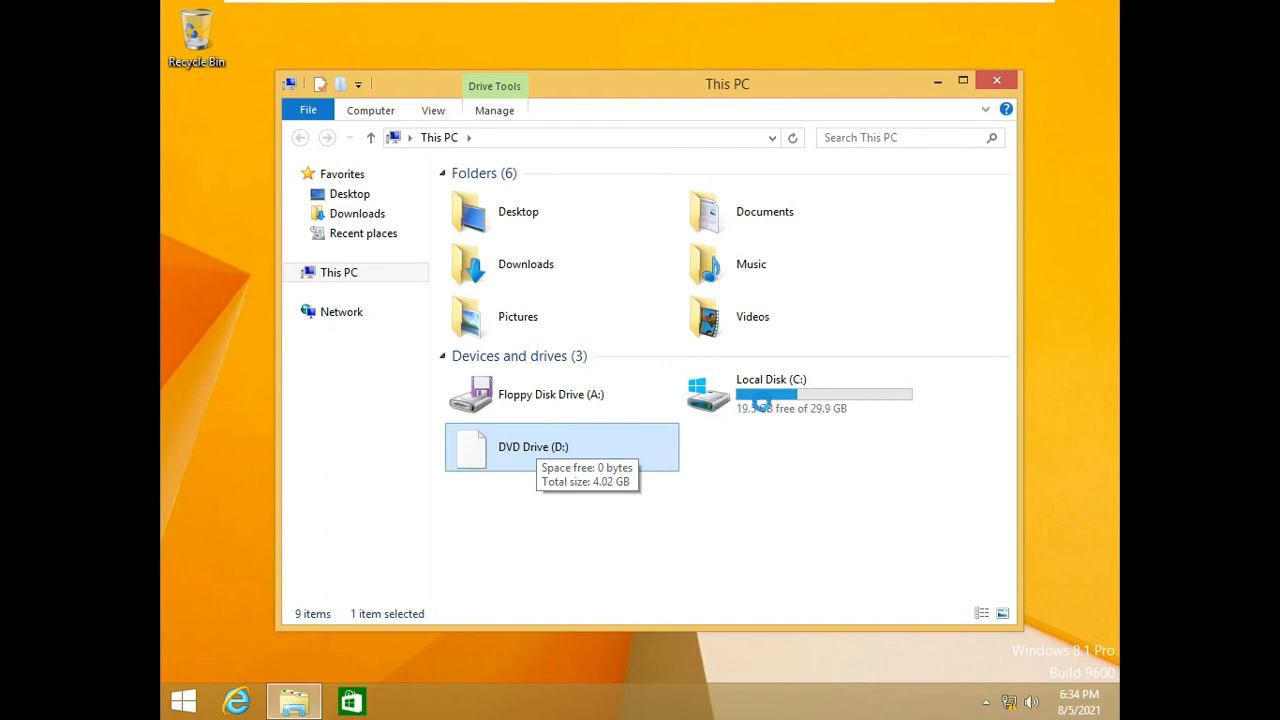
click(996, 80)
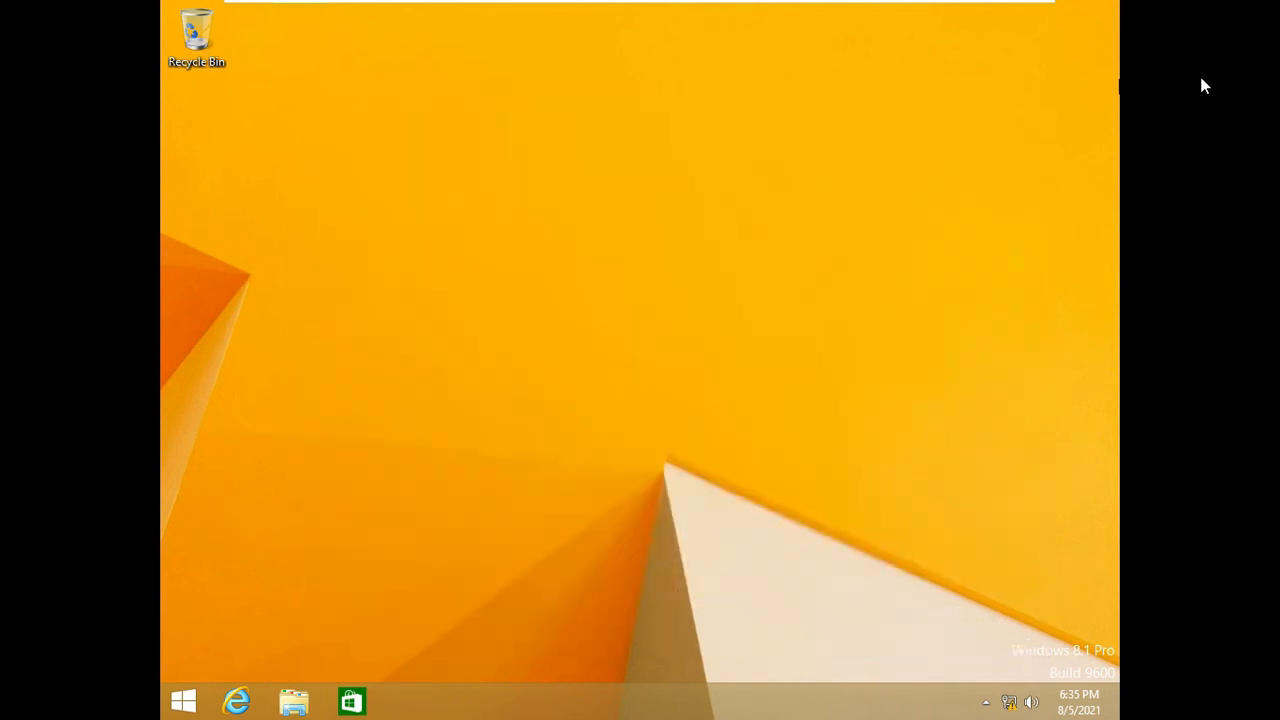